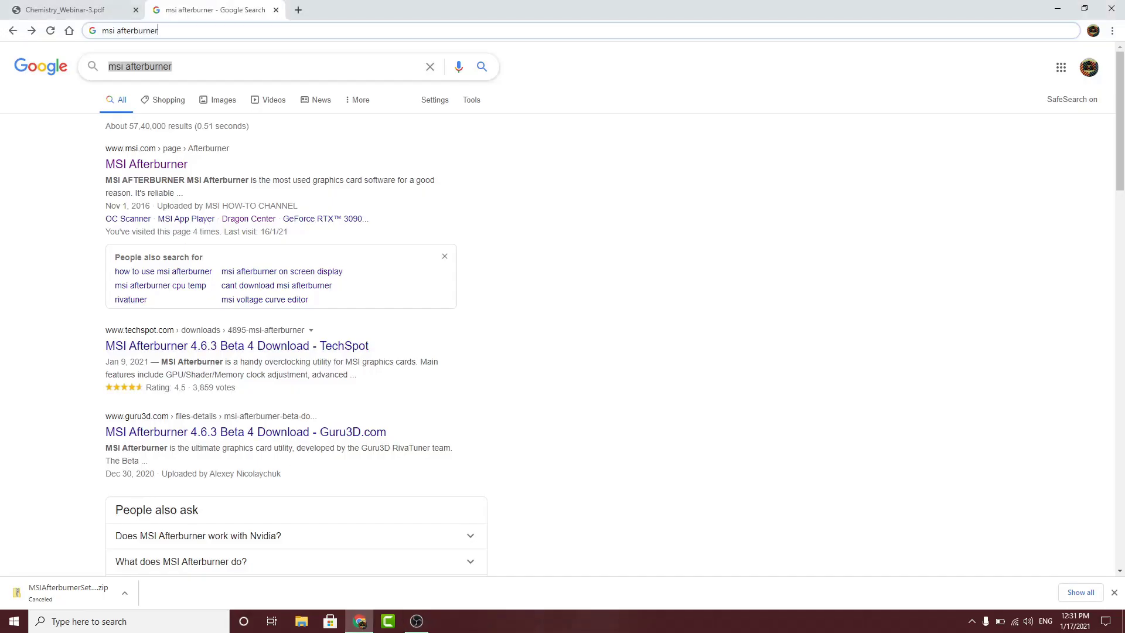
Step: Go to the official MSI Afterburner landing page on msi.com and bring up the page context menu
{"action": "left_click", "coordinate": [444, 257]}
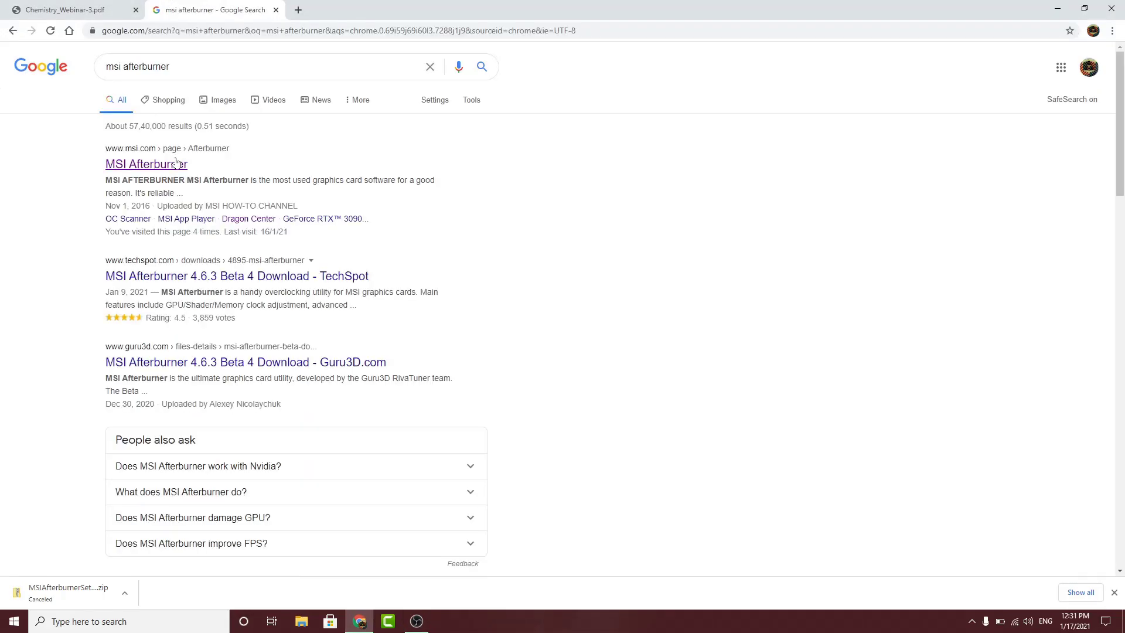
{"action": "mouse_move", "coordinate": [146, 164]}
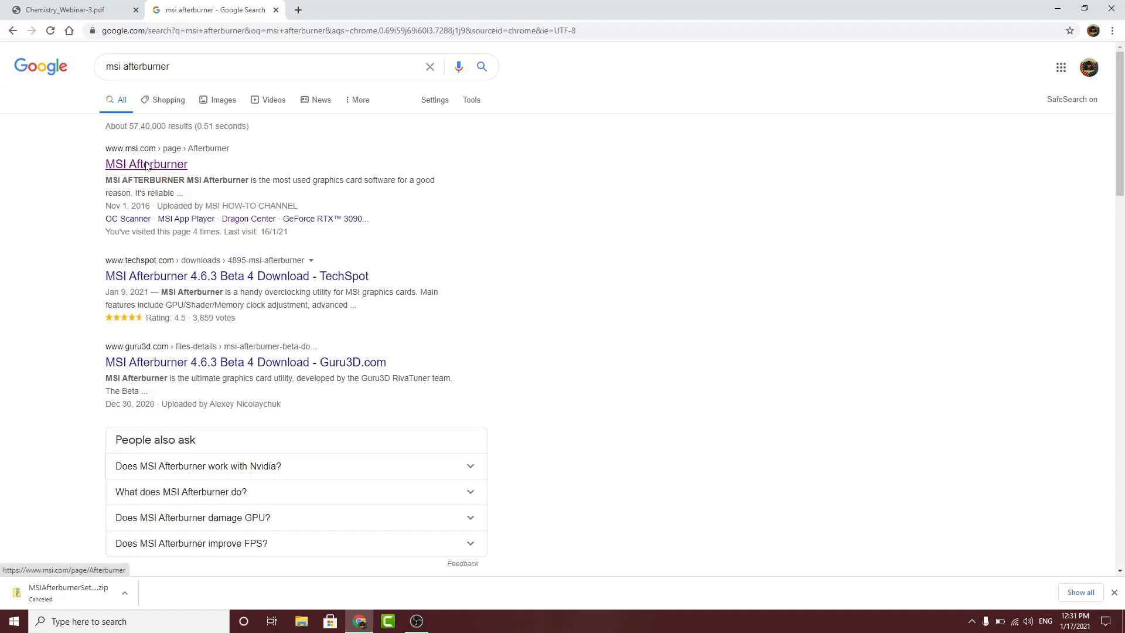
{"action": "mouse_move", "coordinate": [159, 364]}
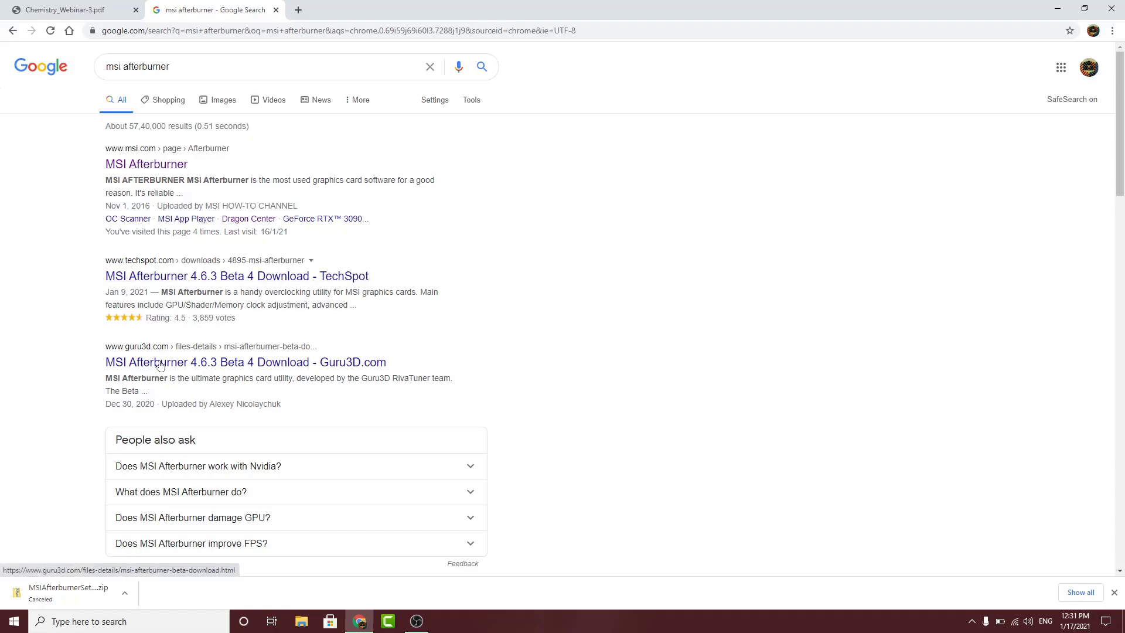
{"action": "mouse_move", "coordinate": [142, 337]}
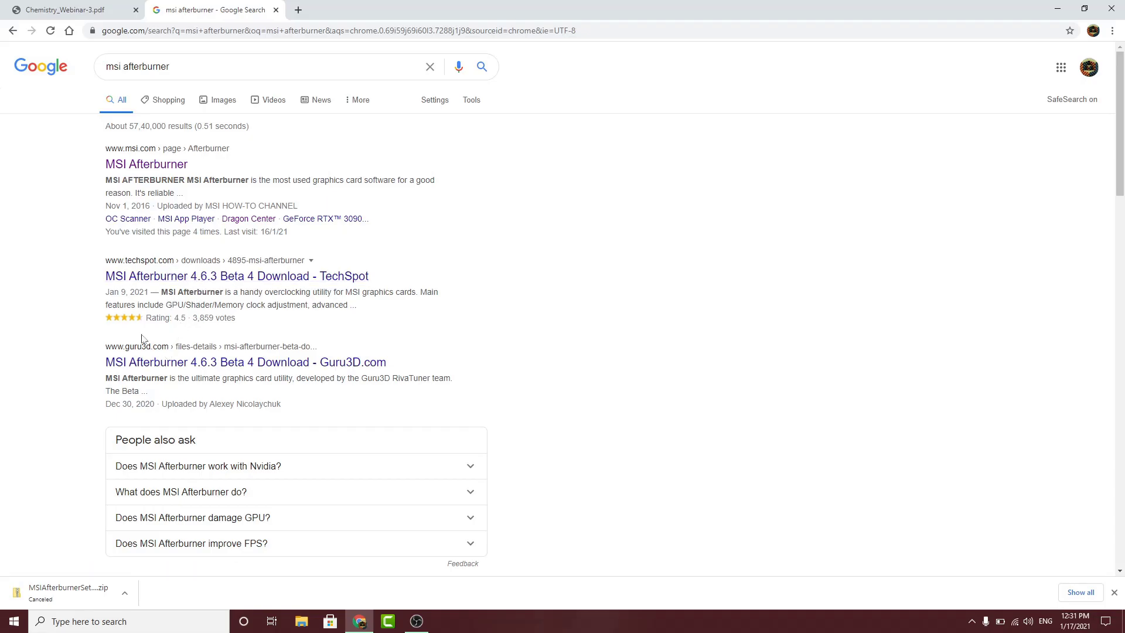
{"action": "mouse_move", "coordinate": [70, 169]}
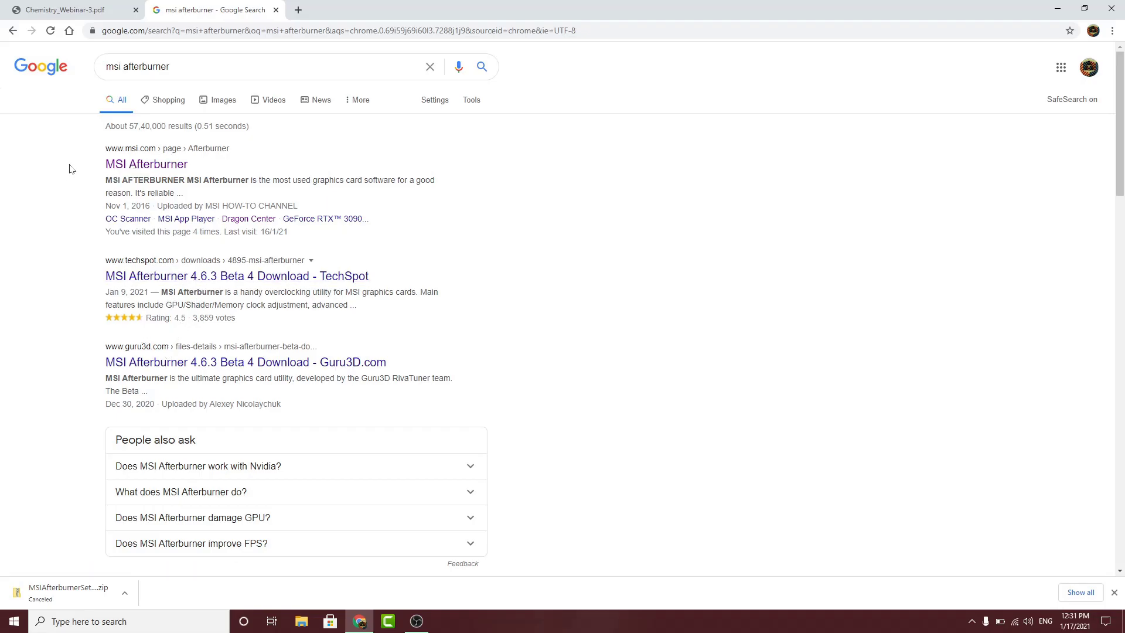
{"action": "left_click", "coordinate": [146, 164]}
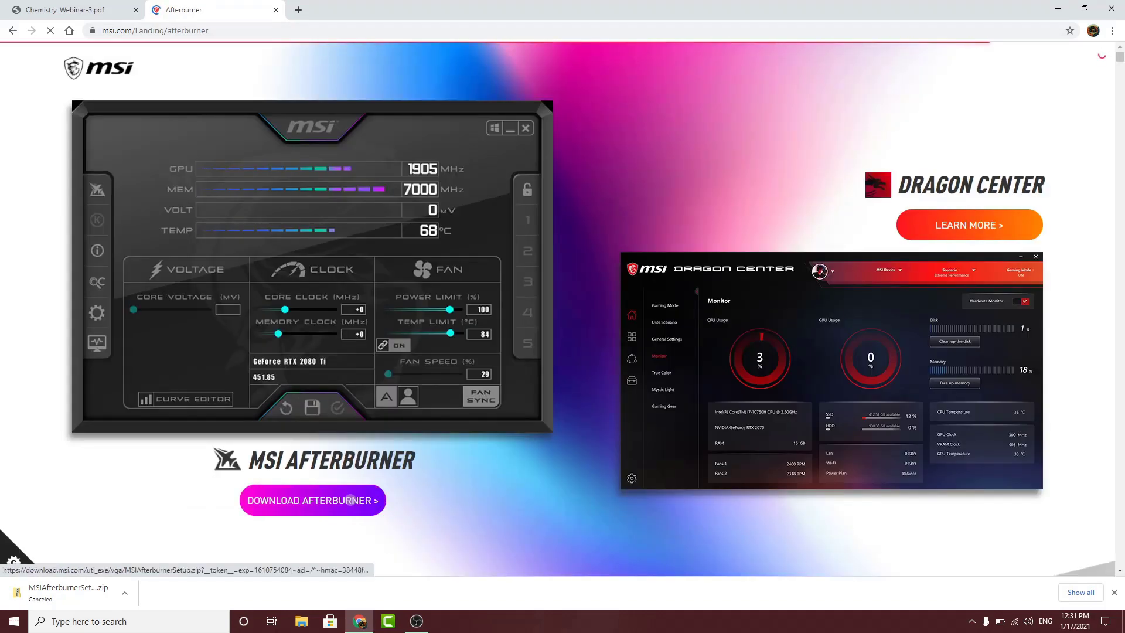
{"action": "scroll", "scroll_direction": "down", "scroll_amount": 3}
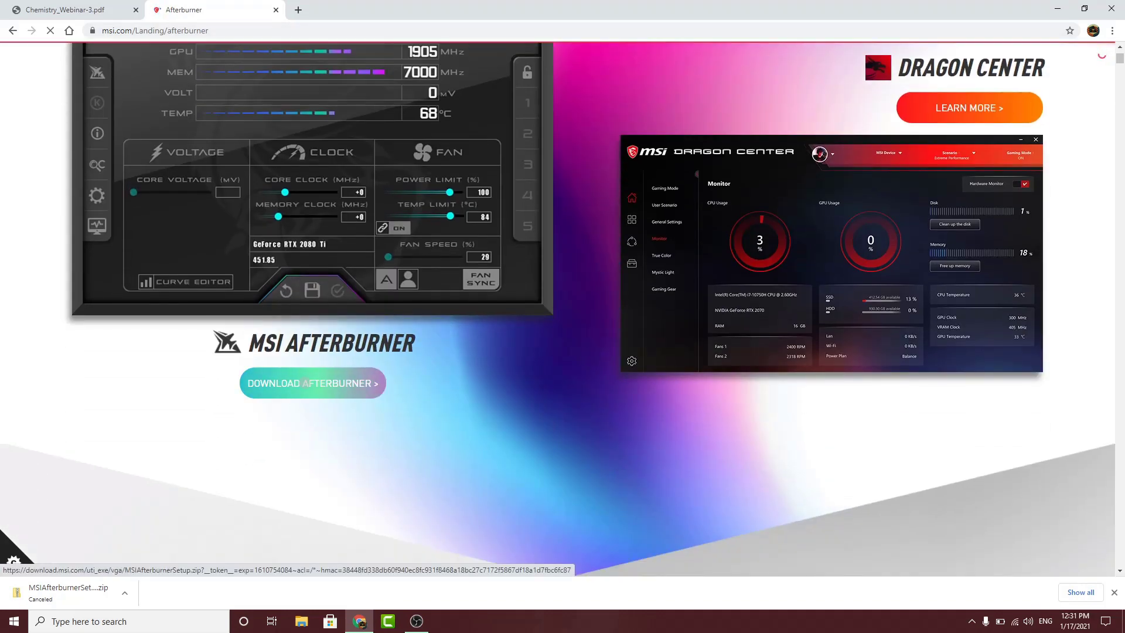
{"action": "right_click", "coordinate": [675, 115]}
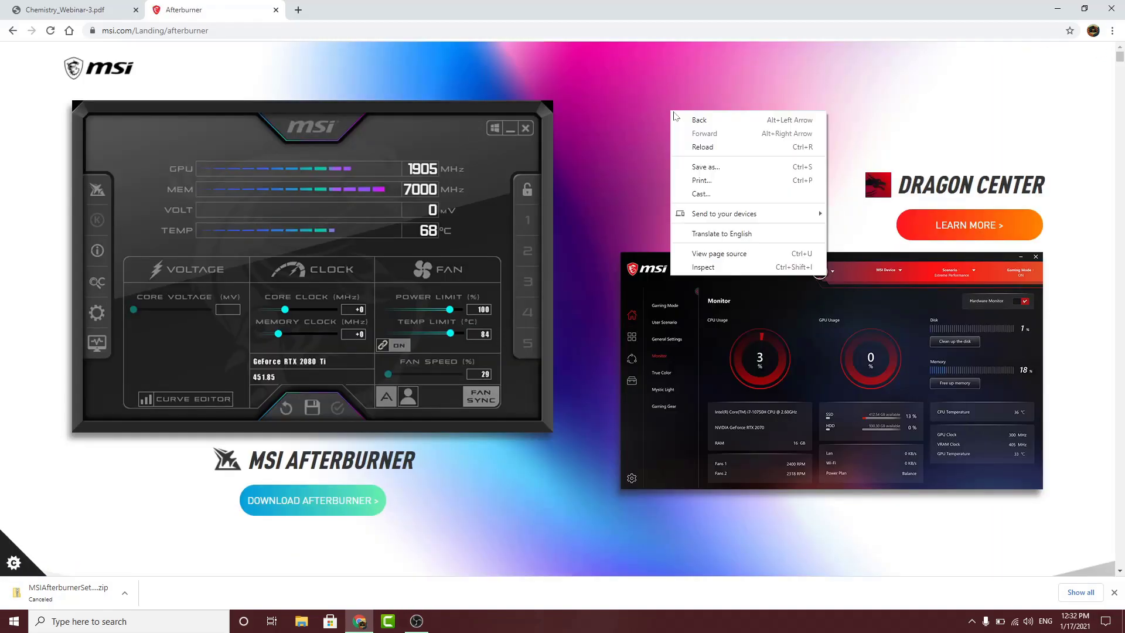
Step: View the page source, search it for '.zip', and go to the MSIAfterburnerSetup463Beta2.zip link
{"action": "left_click", "coordinate": [719, 253]}
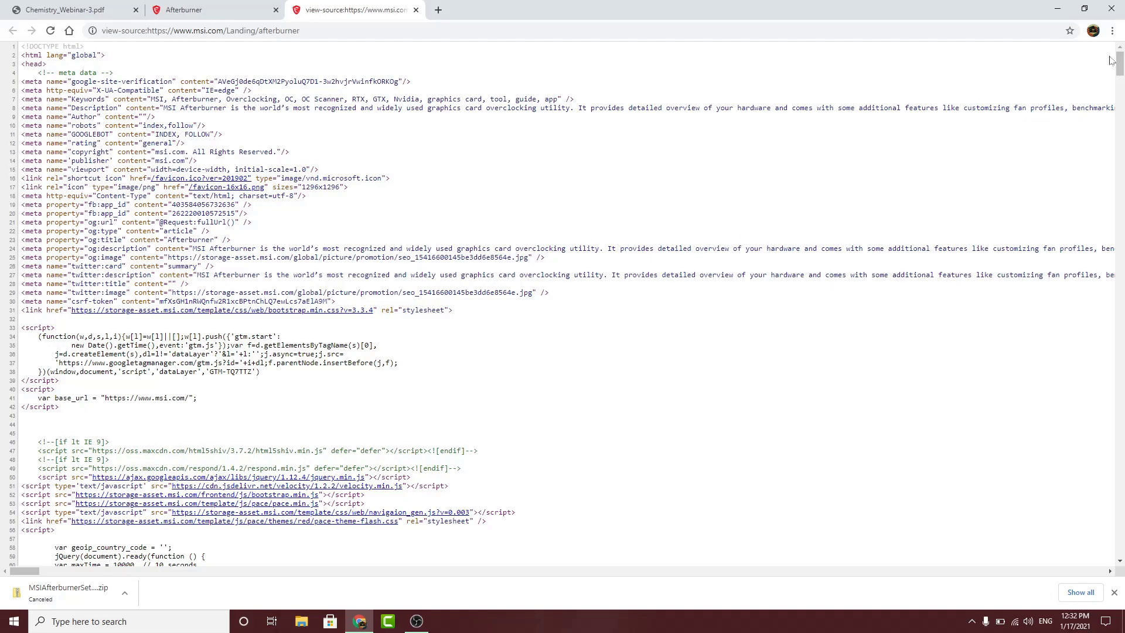
{"action": "left_click", "coordinate": [1114, 31]}
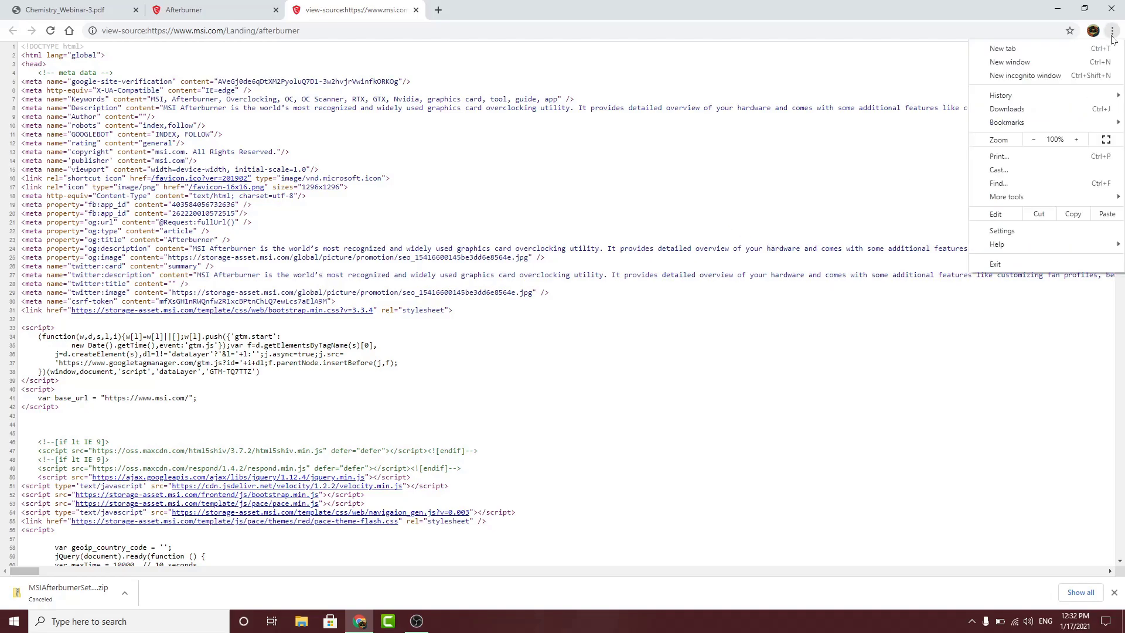
{"action": "mouse_move", "coordinate": [768, 194]}
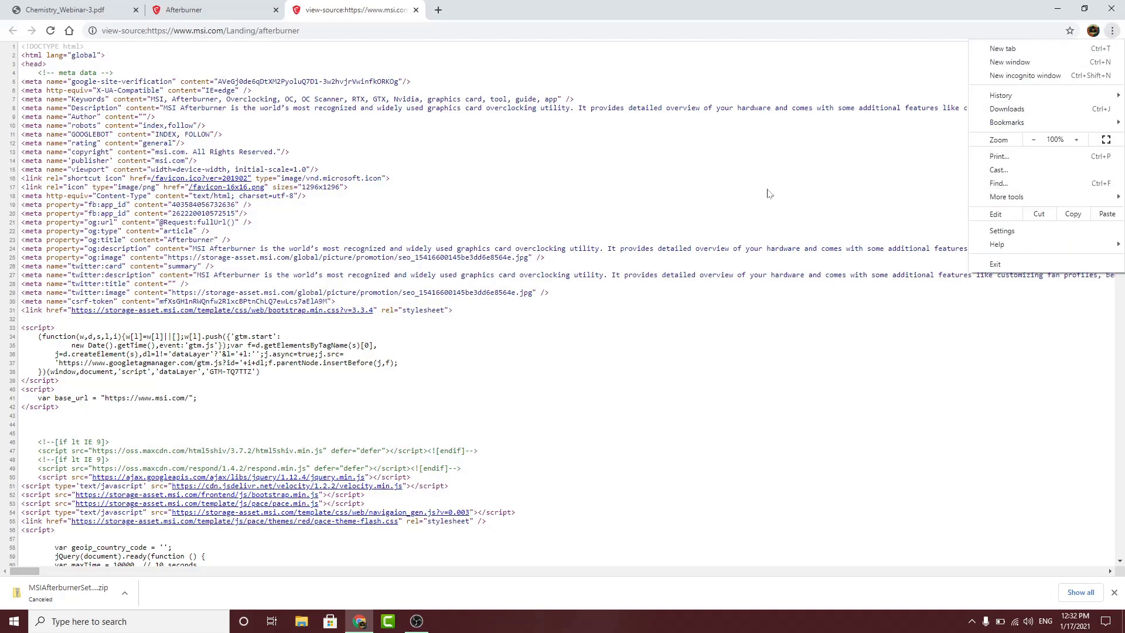
{"action": "left_click", "coordinate": [999, 183]}
{"action": "type", "text": ".zip"}
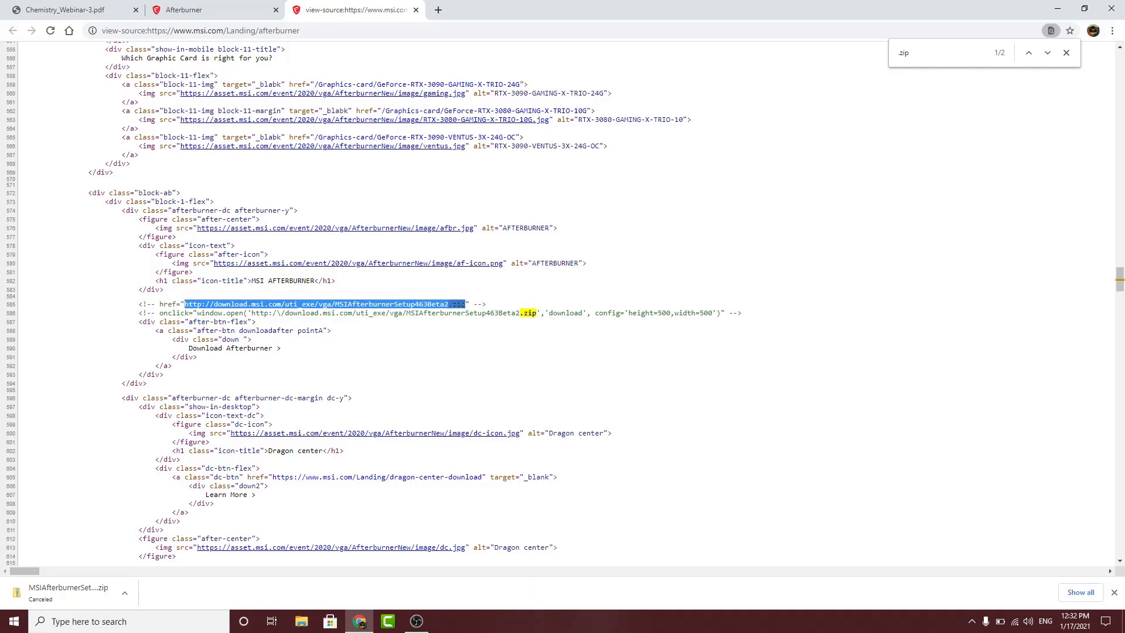
{"action": "right_click", "coordinate": [323, 303]}
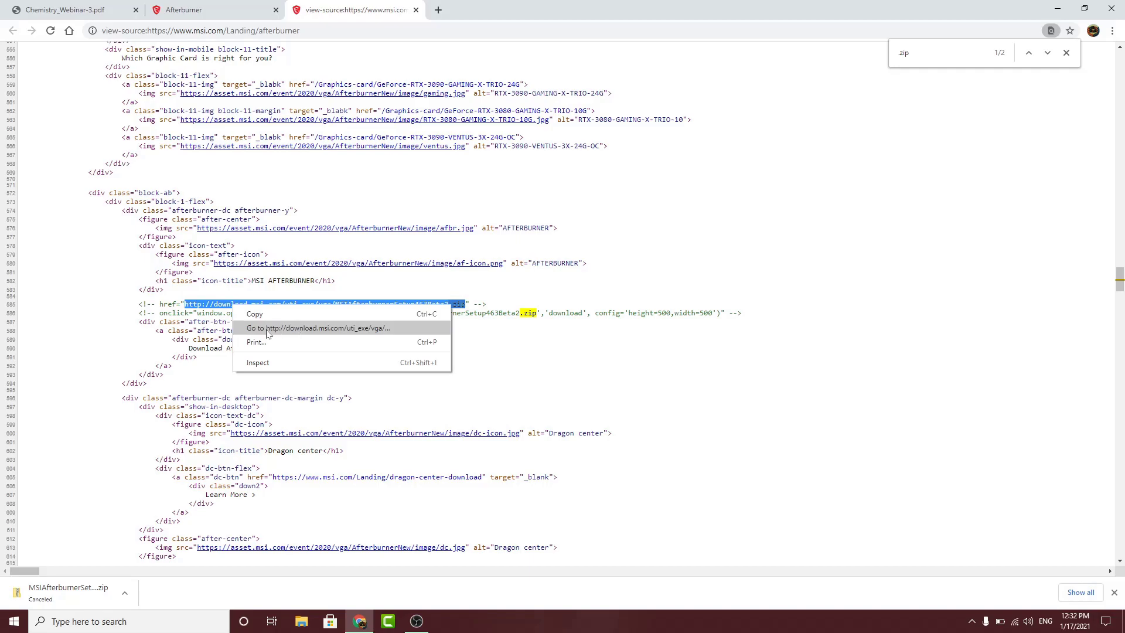
{"action": "mouse_move", "coordinate": [288, 335]}
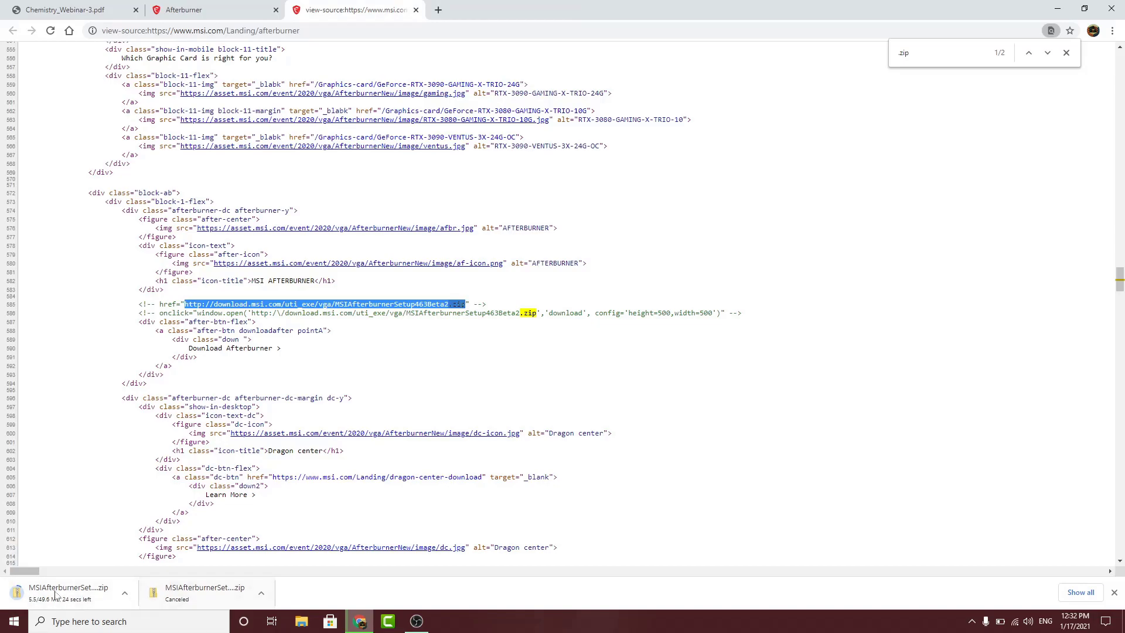
Step: Check the downloaded zip on VirusTotal, confirming no antivirus engines detect it
{"action": "left_click", "coordinate": [200, 31]}
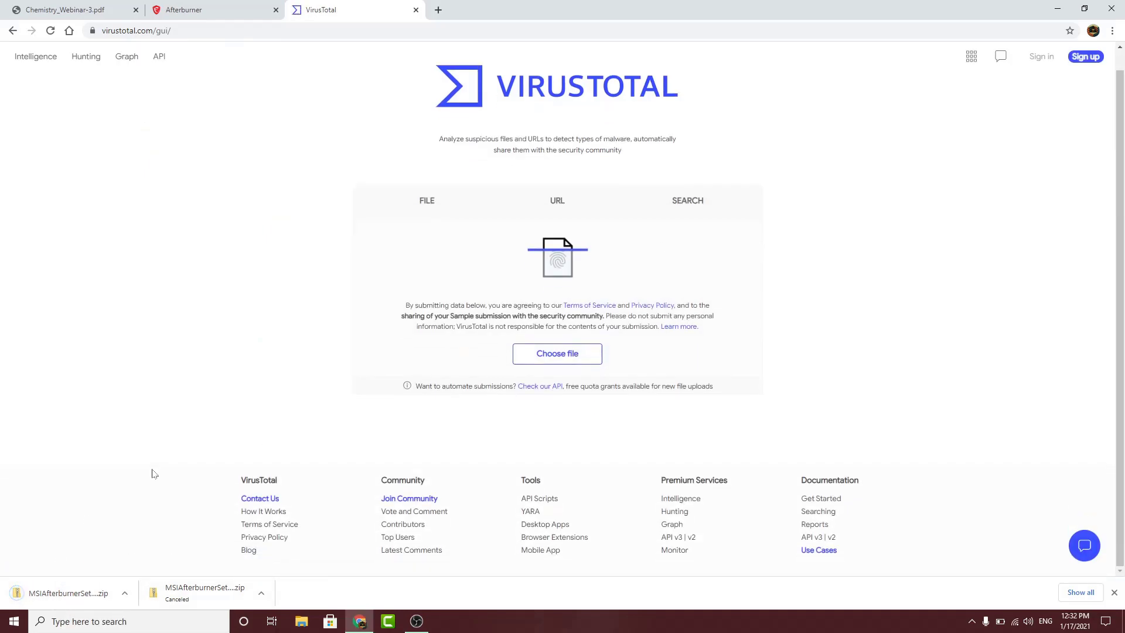
{"action": "left_click", "coordinate": [557, 353]}
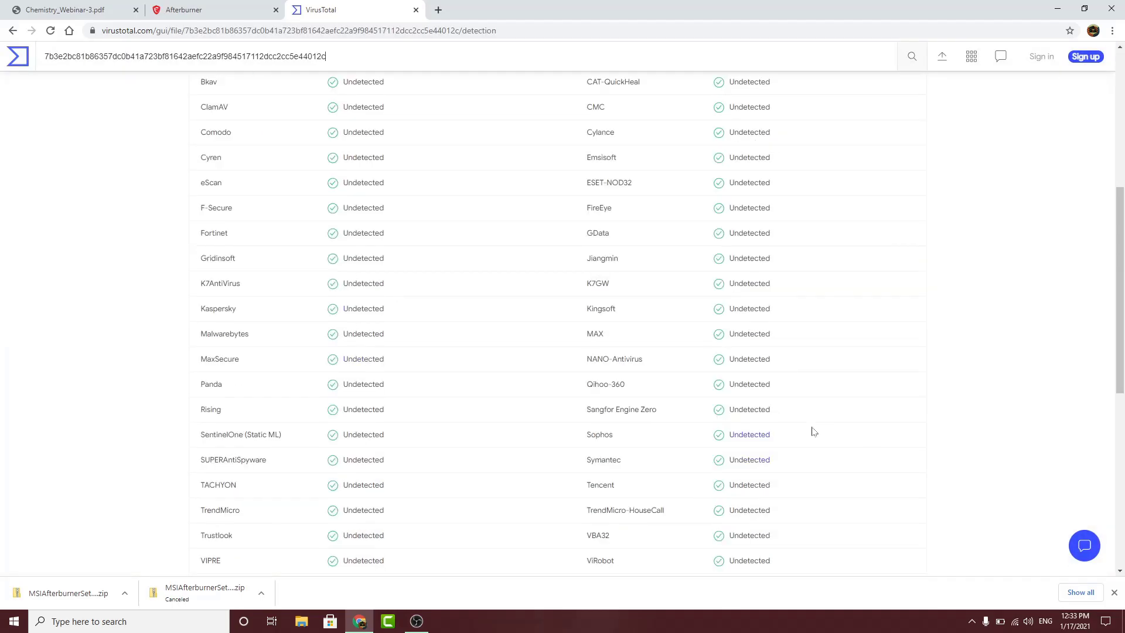
{"action": "scroll", "scroll_direction": "up", "scroll_amount": 3}
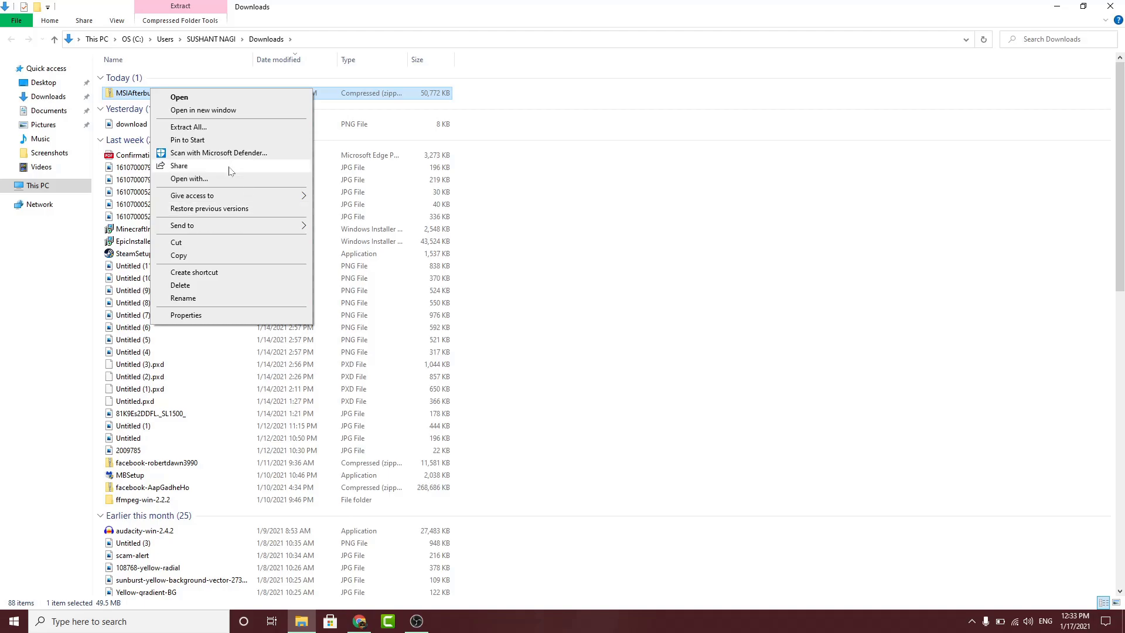
Step: Extract the zip and browse into the MSIAfterburnerSetup463Beta2 folder
{"action": "left_click", "coordinate": [188, 127]}
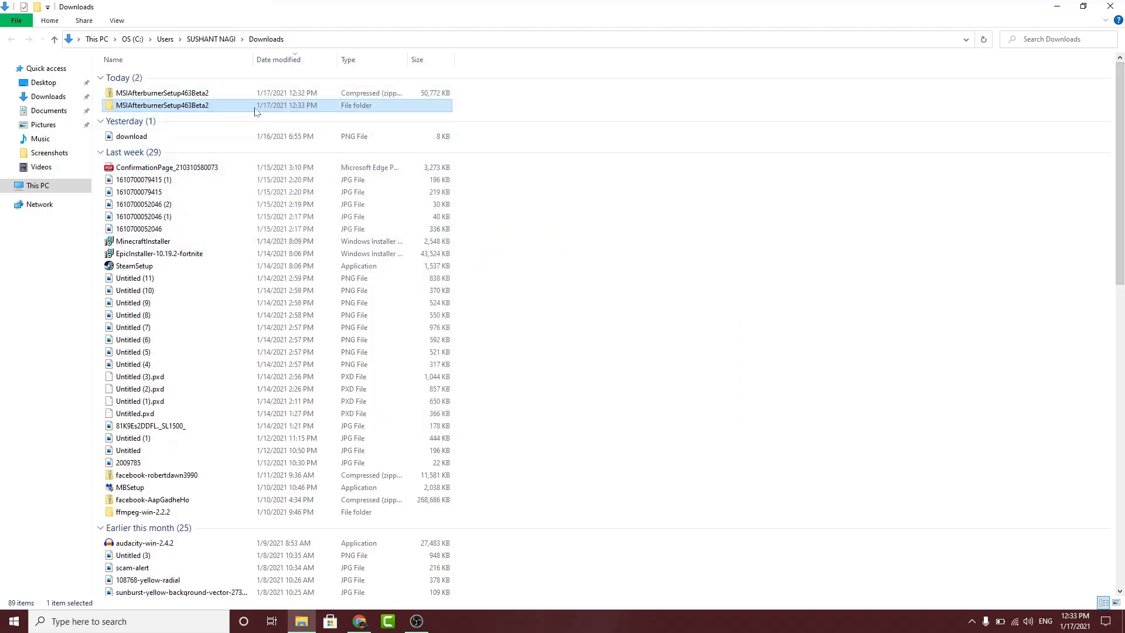
{"action": "left_click", "coordinate": [359, 621]}
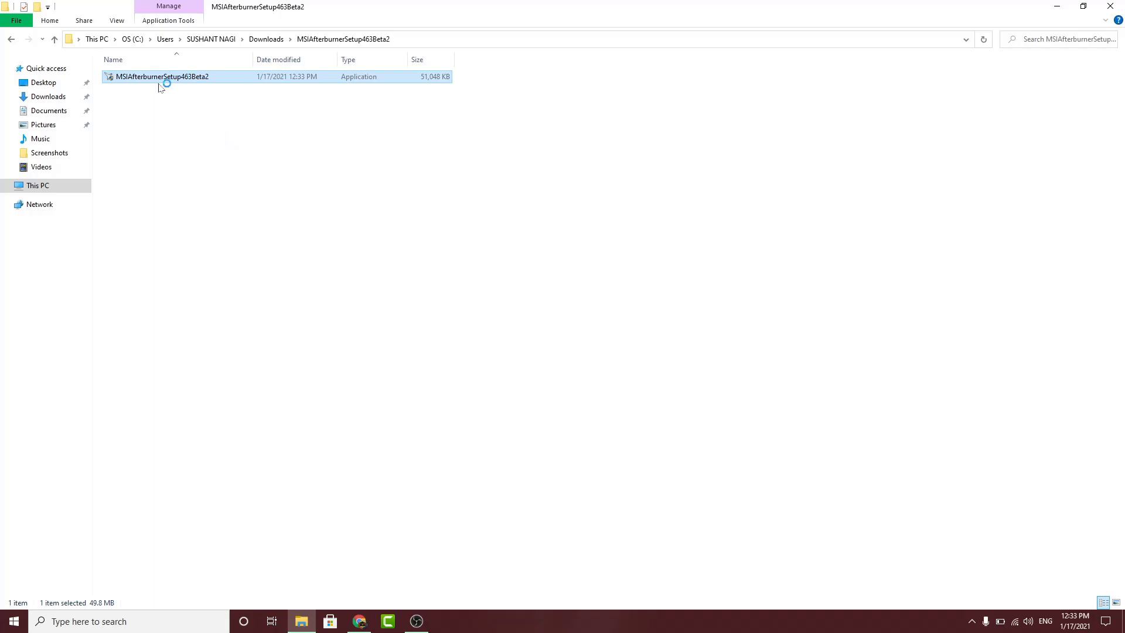
Step: Launch the installer in English with both components selected and show the detailed log
{"action": "double_click", "coordinate": [161, 77]}
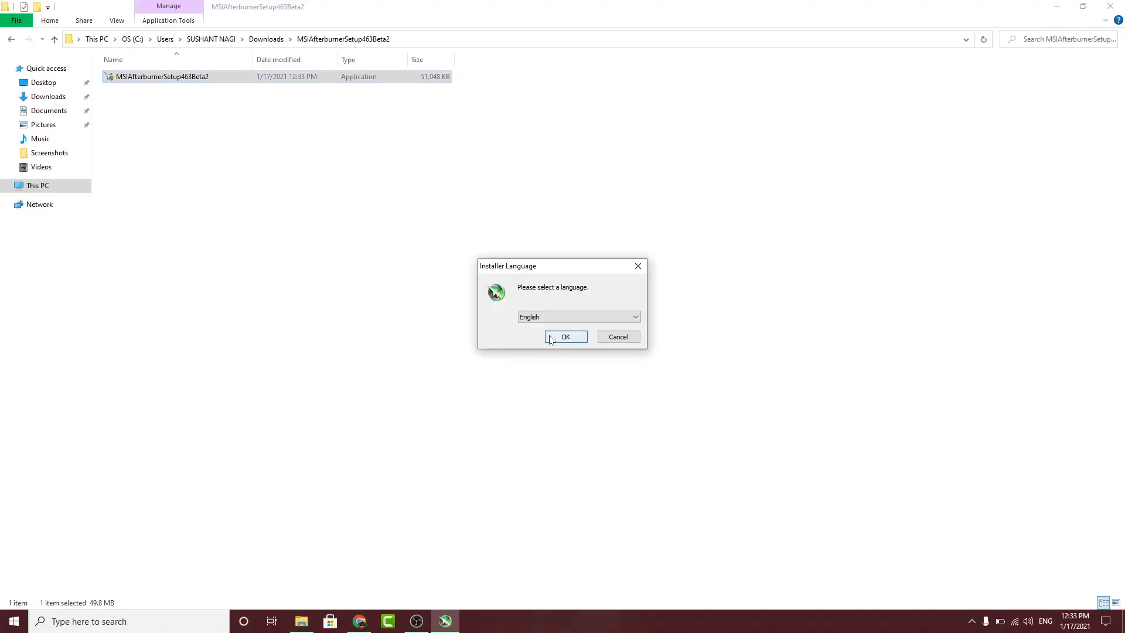
{"action": "left_click", "coordinate": [565, 337]}
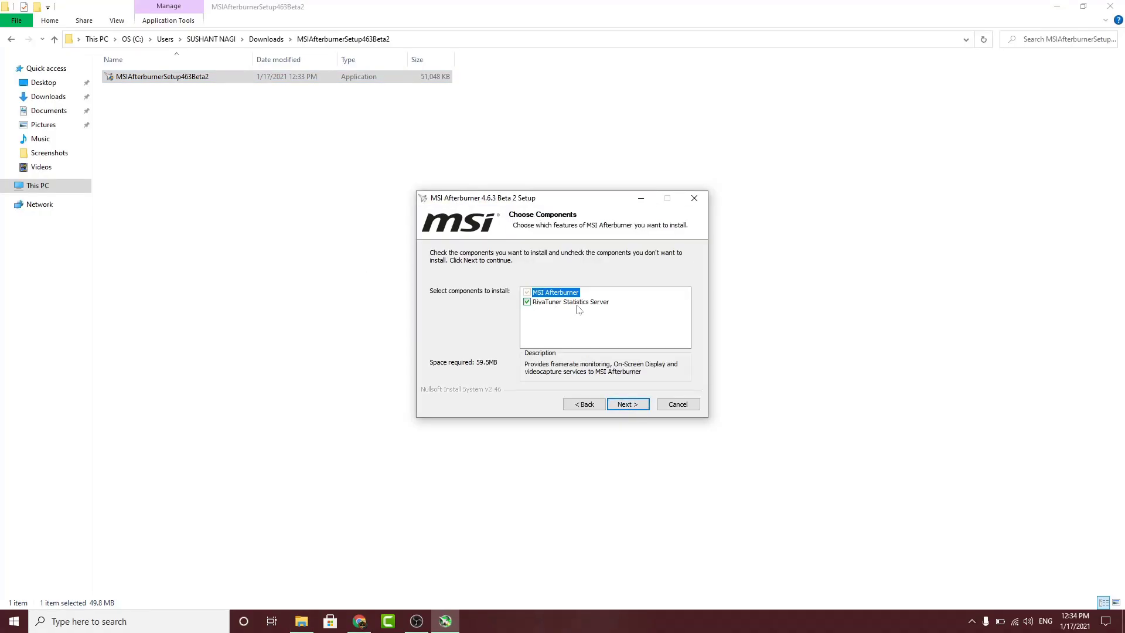
{"action": "mouse_move", "coordinate": [585, 327]}
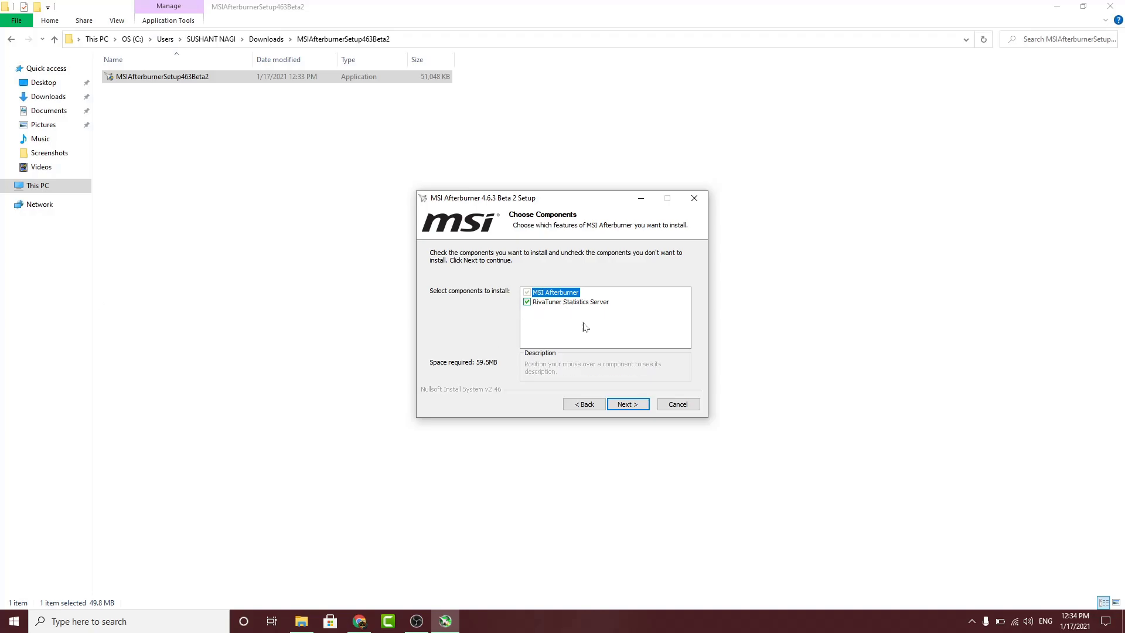
{"action": "left_click", "coordinate": [626, 404]}
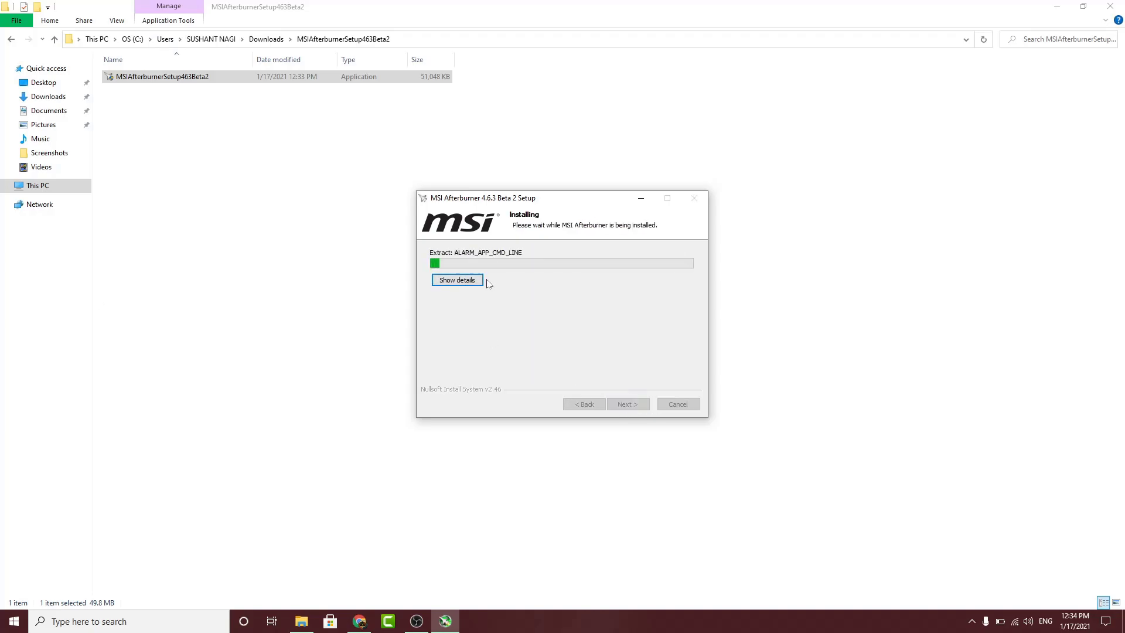
{"action": "left_click", "coordinate": [457, 280]}
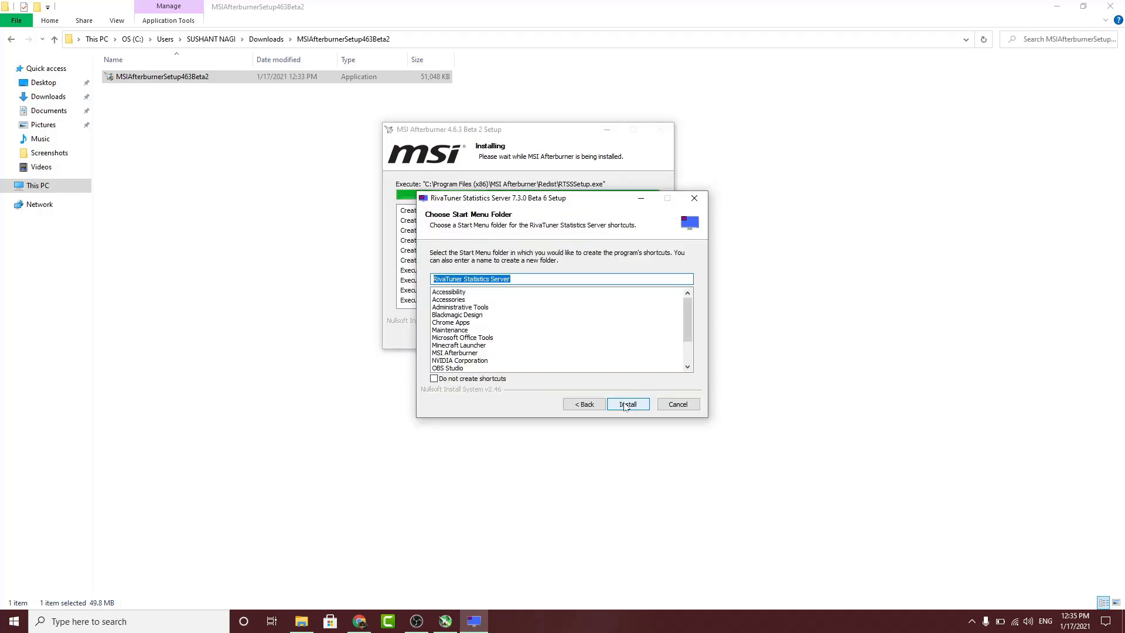
Step: Install RivaTuner Statistics Server with default shortcuts and finish the setup wizard
{"action": "left_click", "coordinate": [628, 404]}
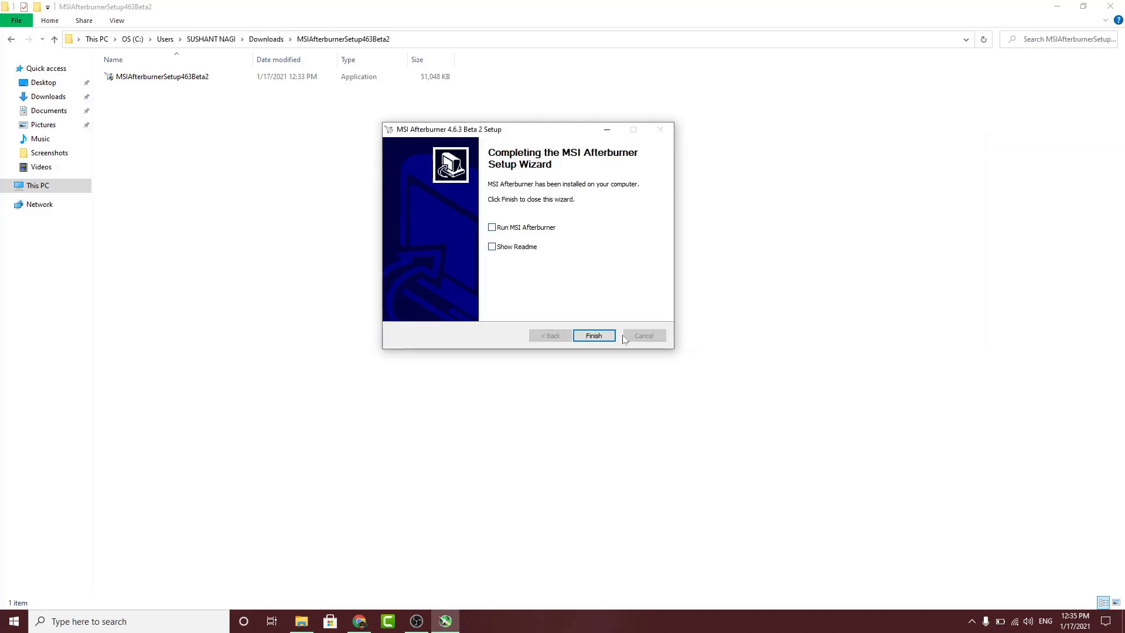
{"action": "left_click", "coordinate": [593, 336]}
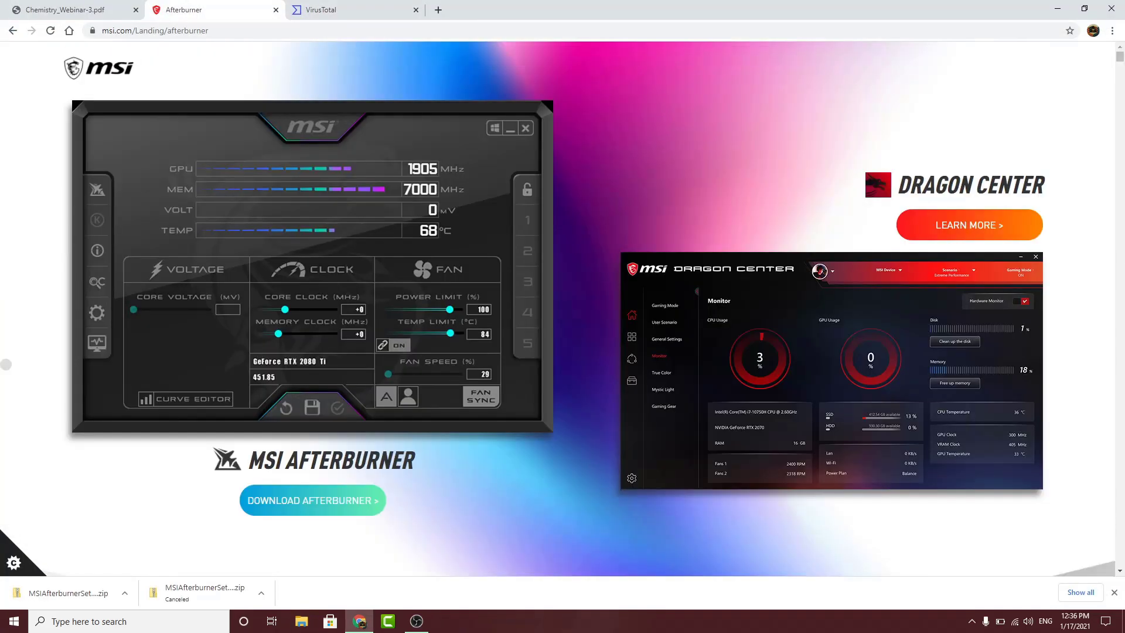
{"action": "double_click", "coordinate": [331, 460]}
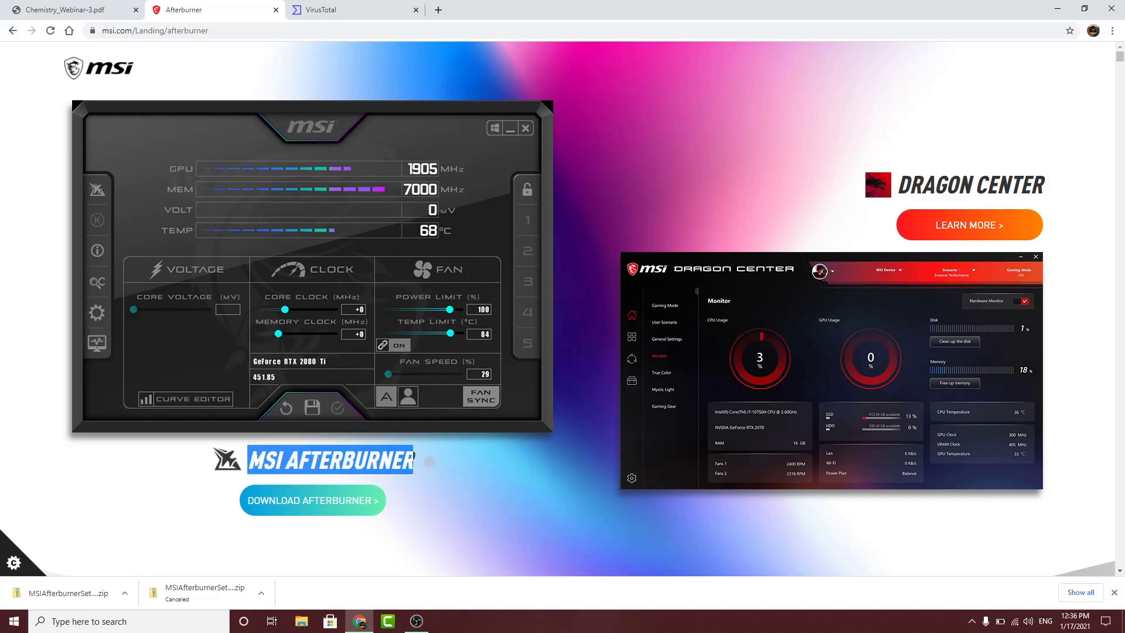